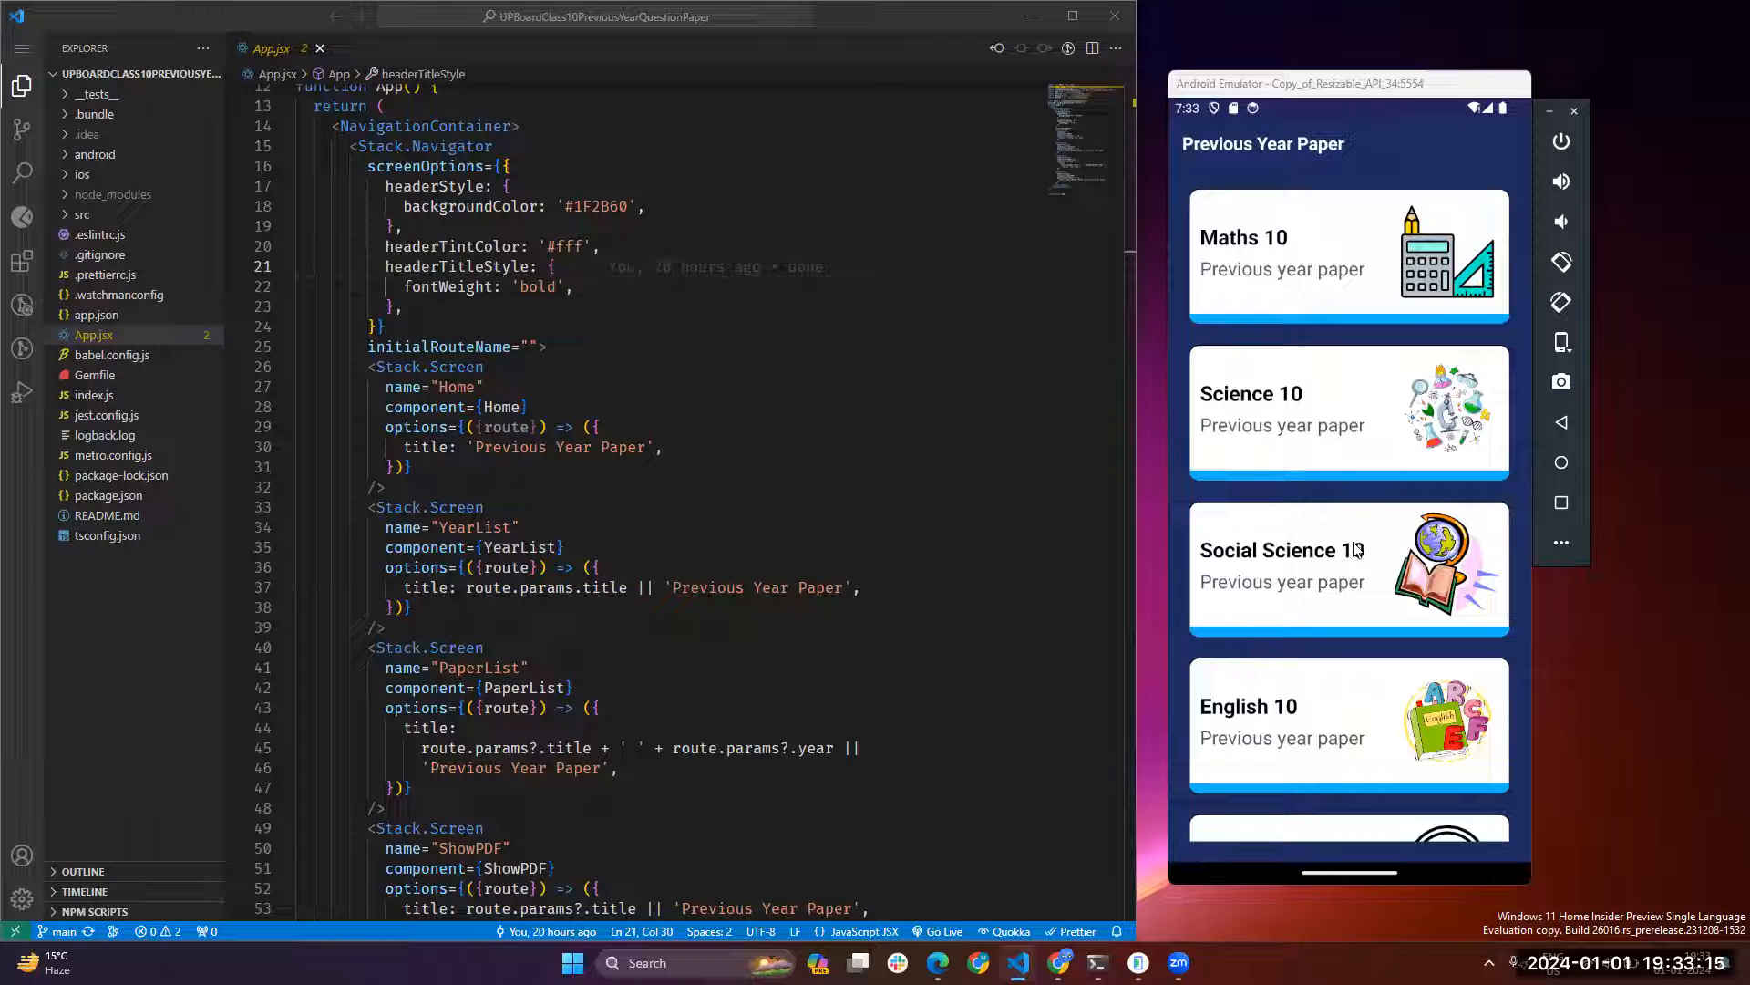
Scroll to the Maths 10 card and choose 2023 from its 2016–2023 year grid
scroll(down, 3)
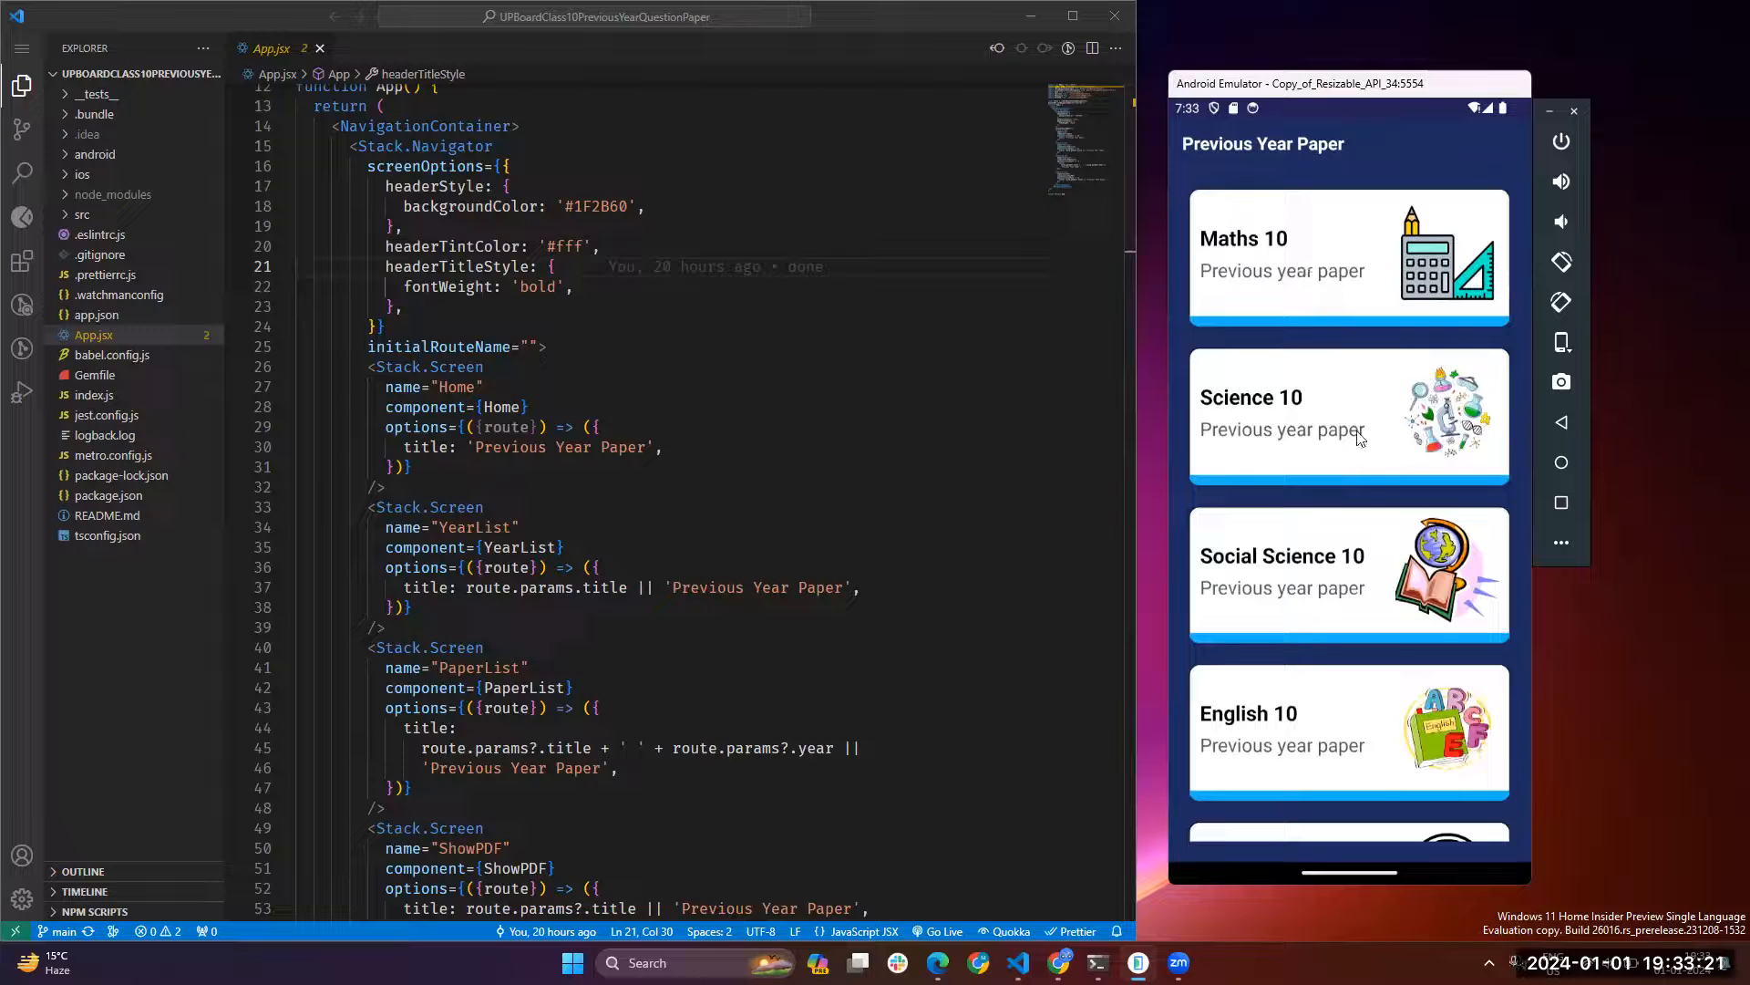
scroll(down, 3)
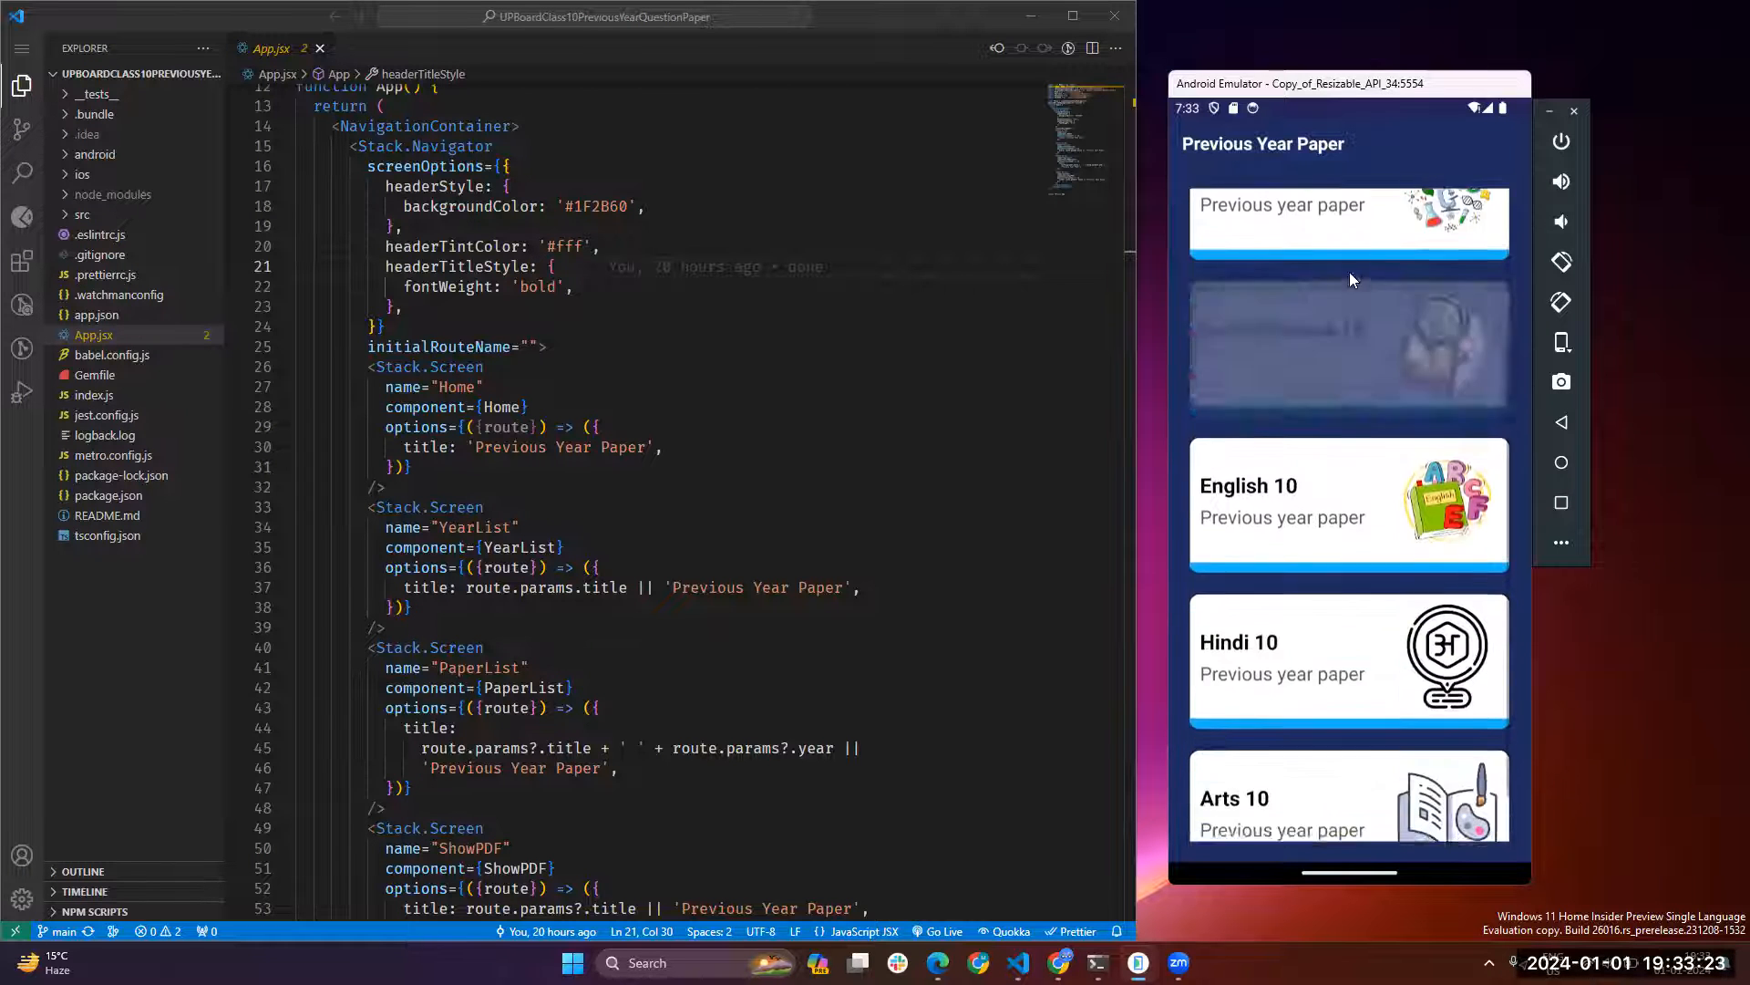
scroll(down, 3)
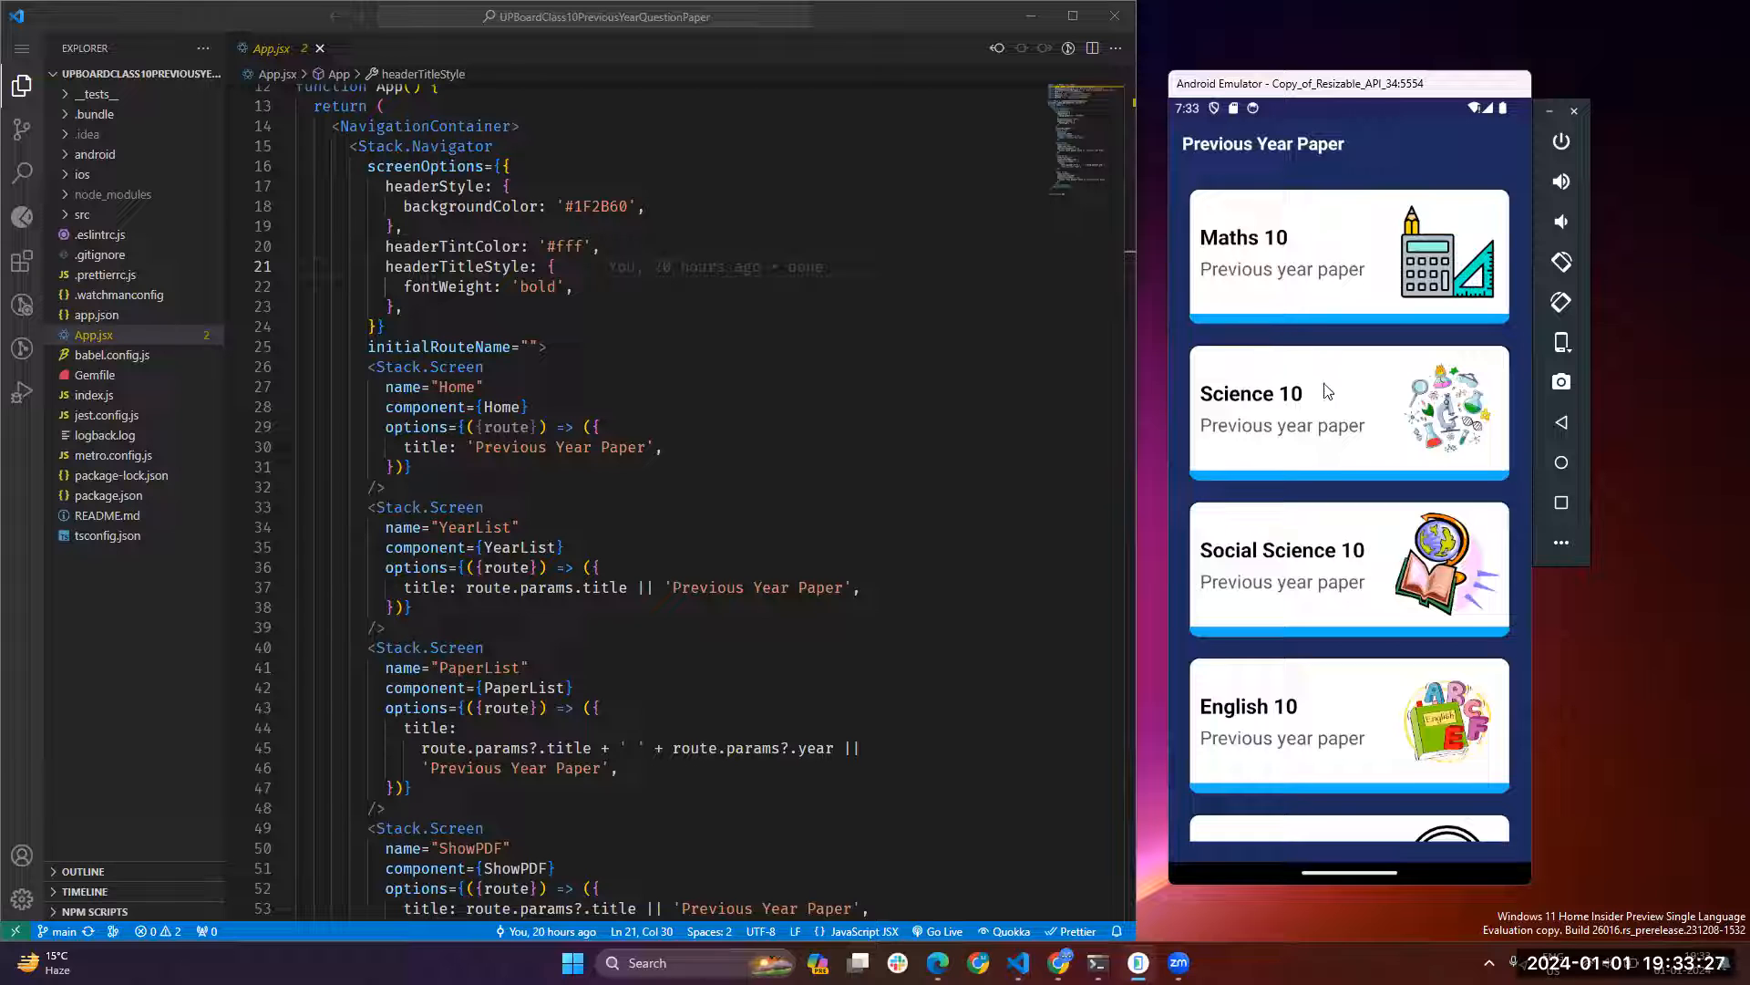
scroll(down, 3)
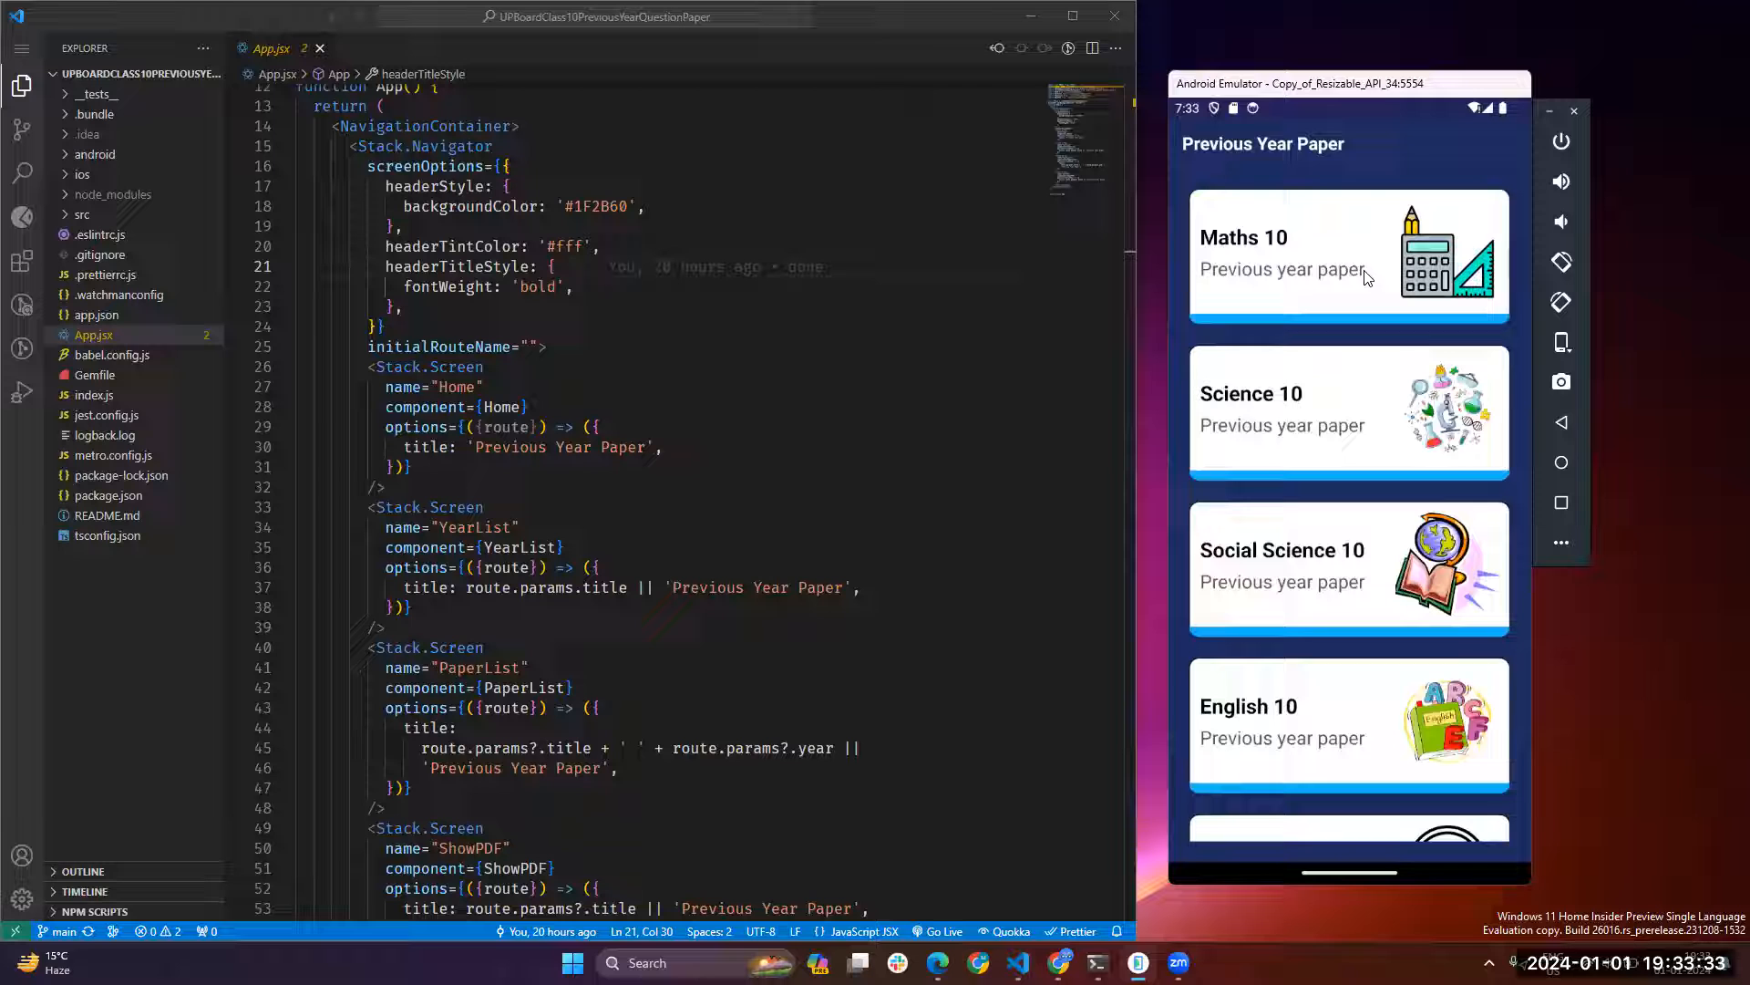
click(1345, 251)
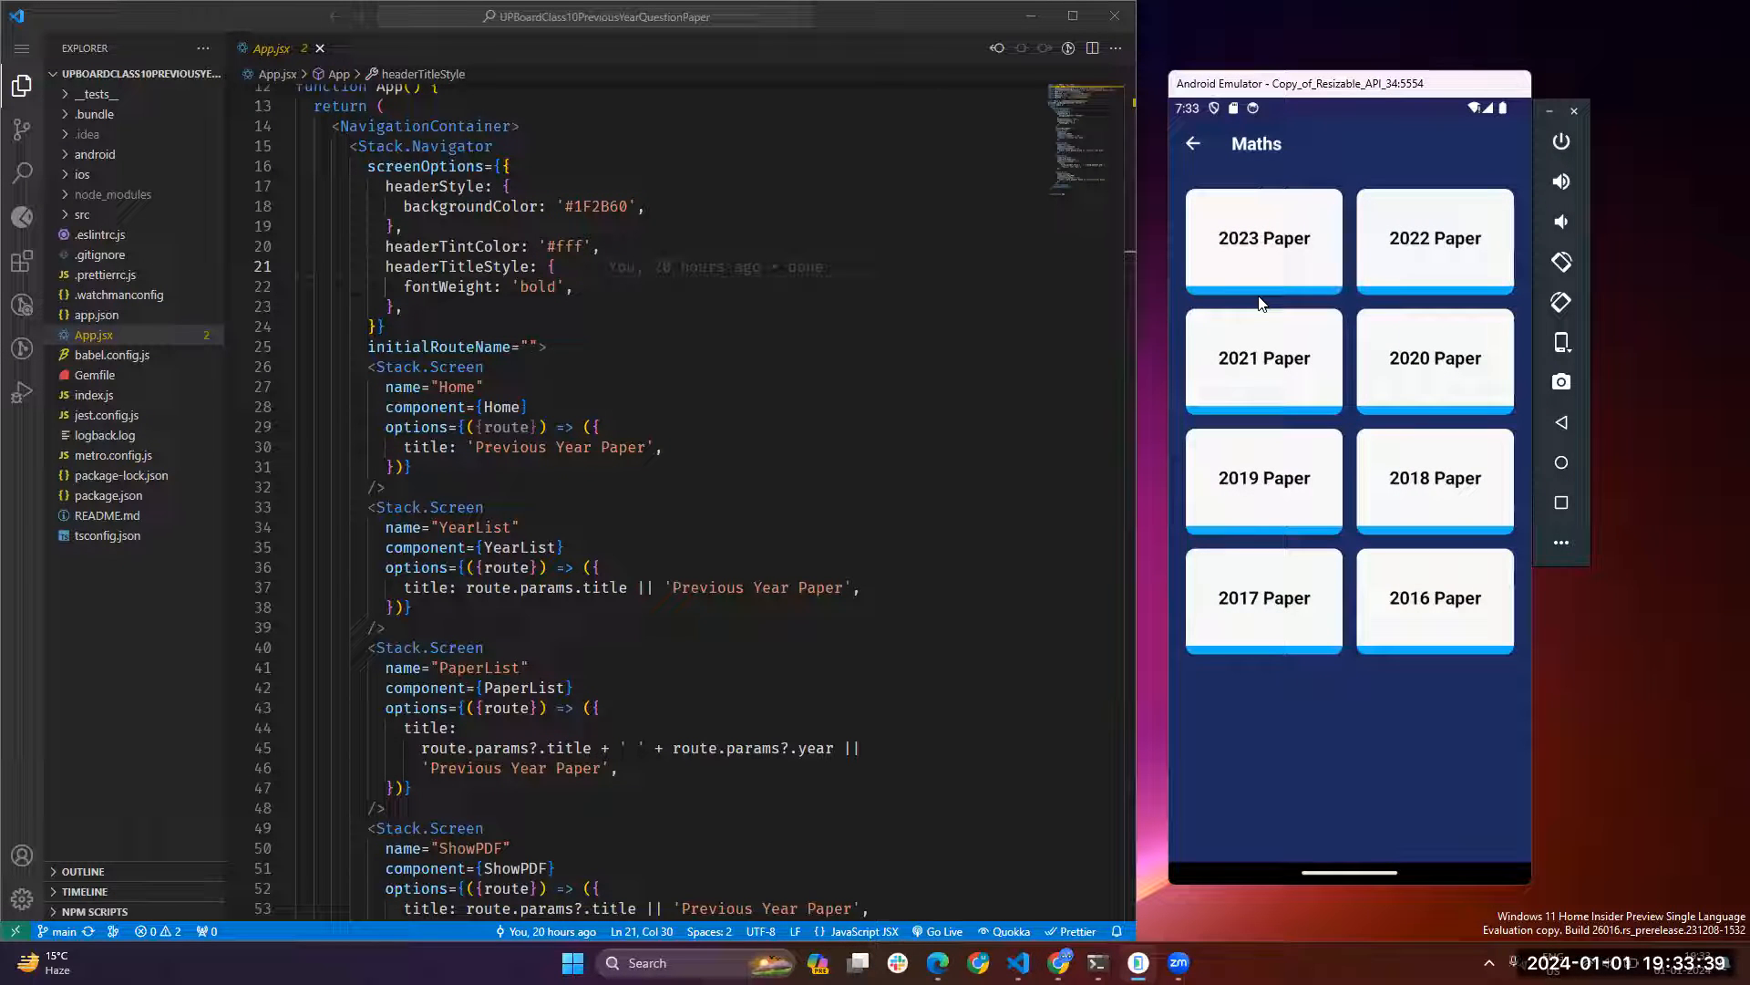
mouse_move(1311, 294)
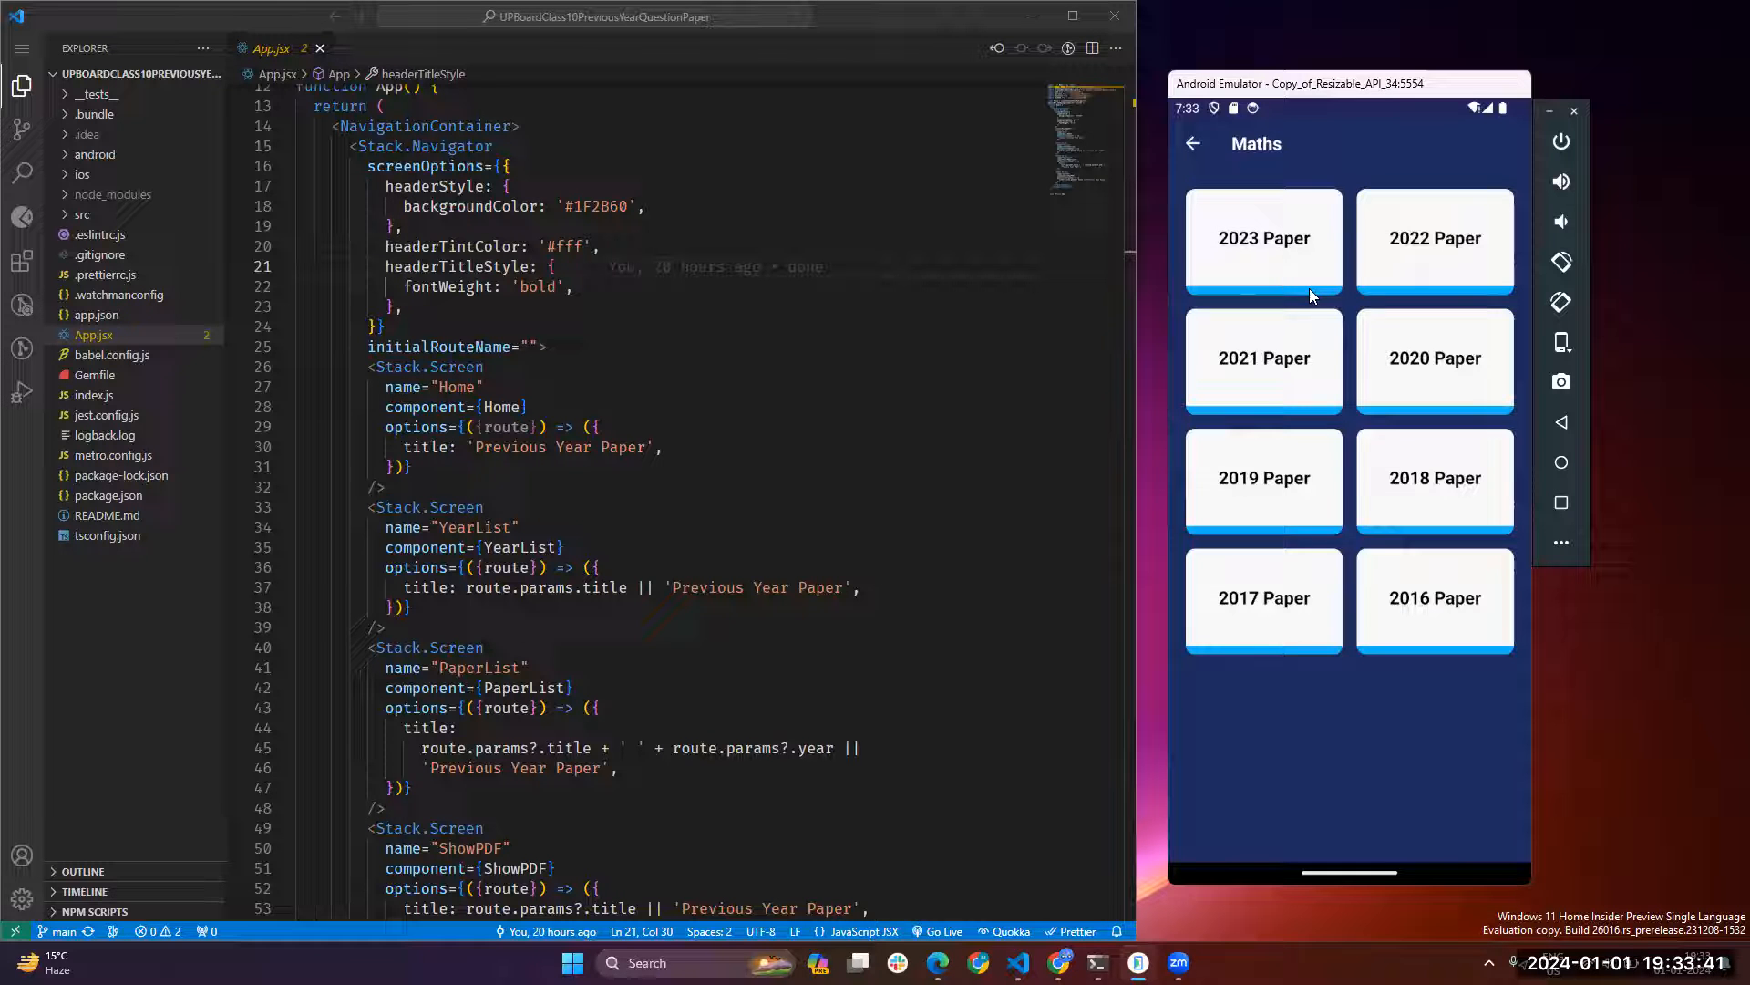
click(1262, 239)
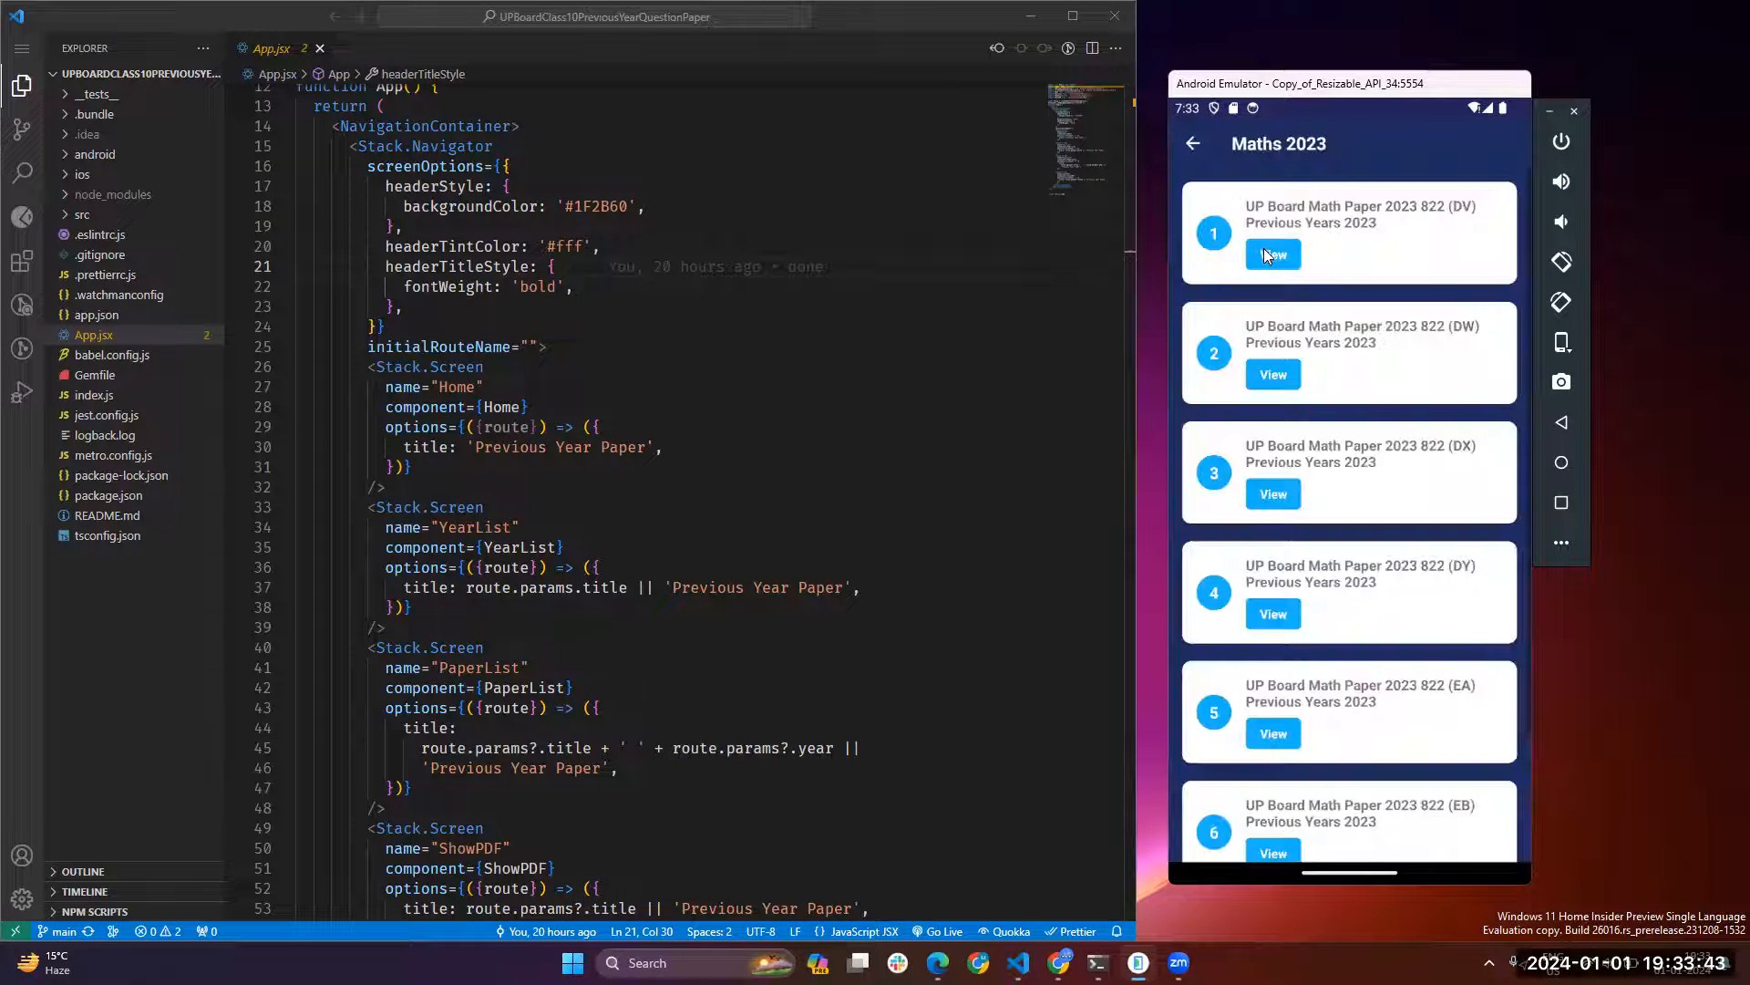
mouse_move(1357, 569)
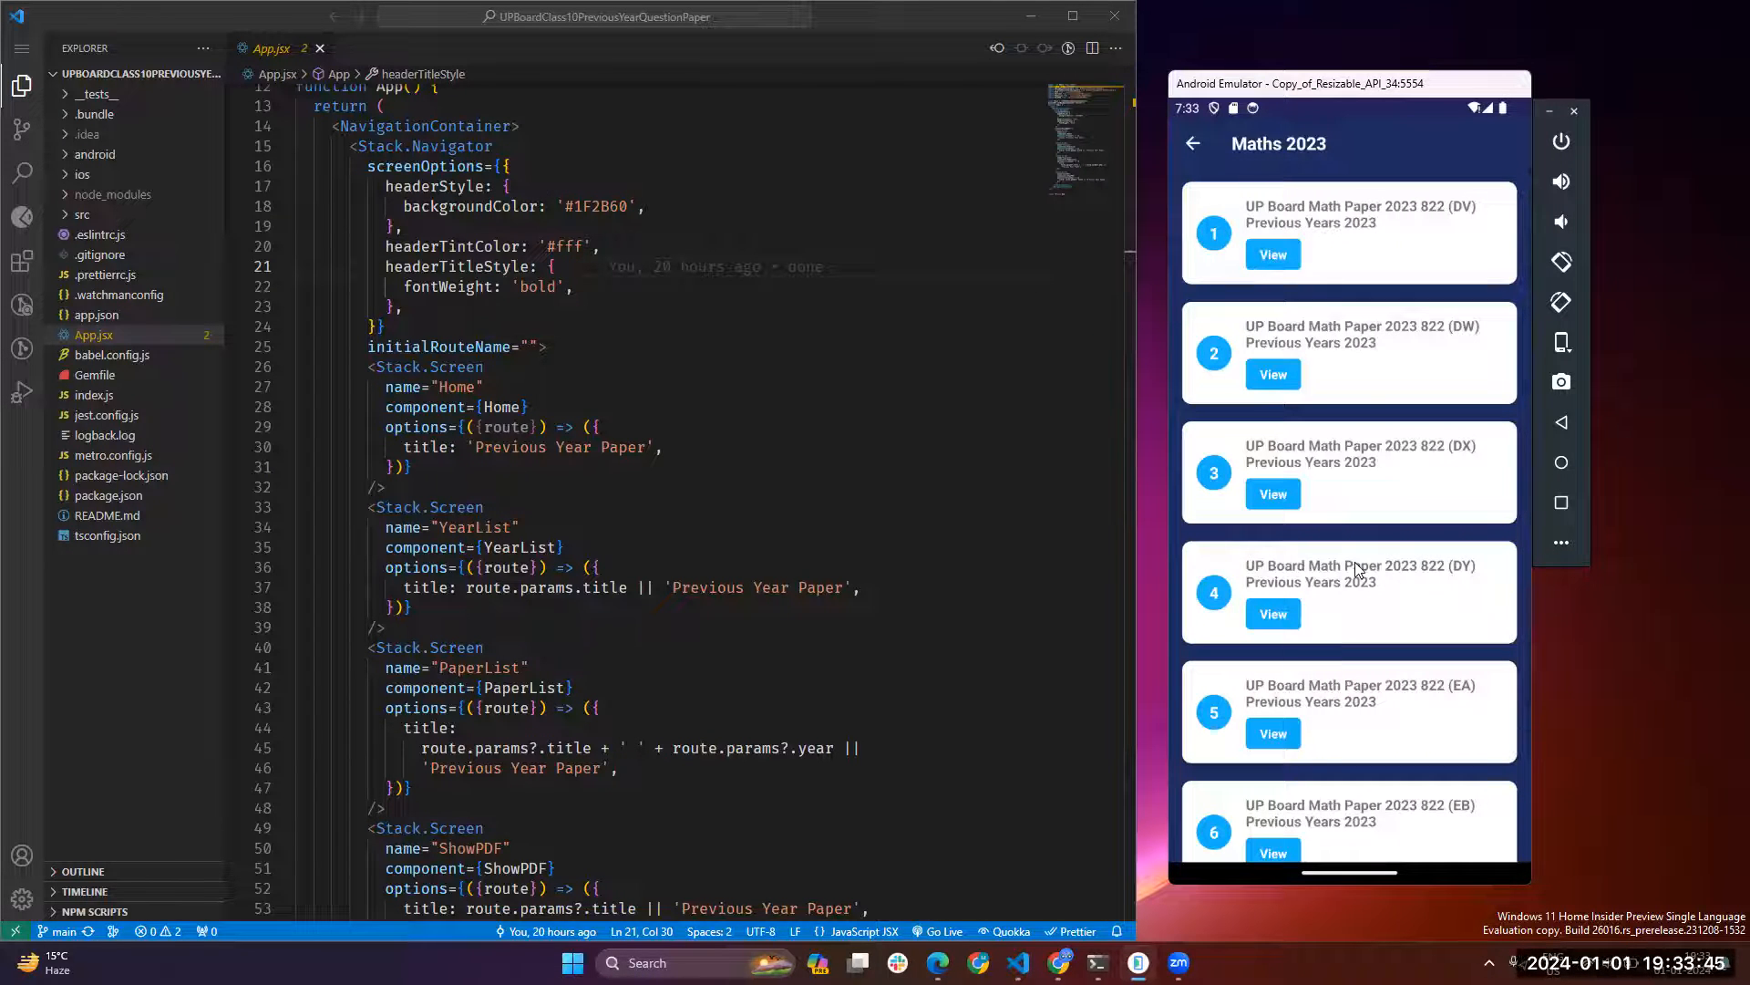
Scroll through the 822 (DV) paper PDF to an enlarged question
scroll(down, 3)
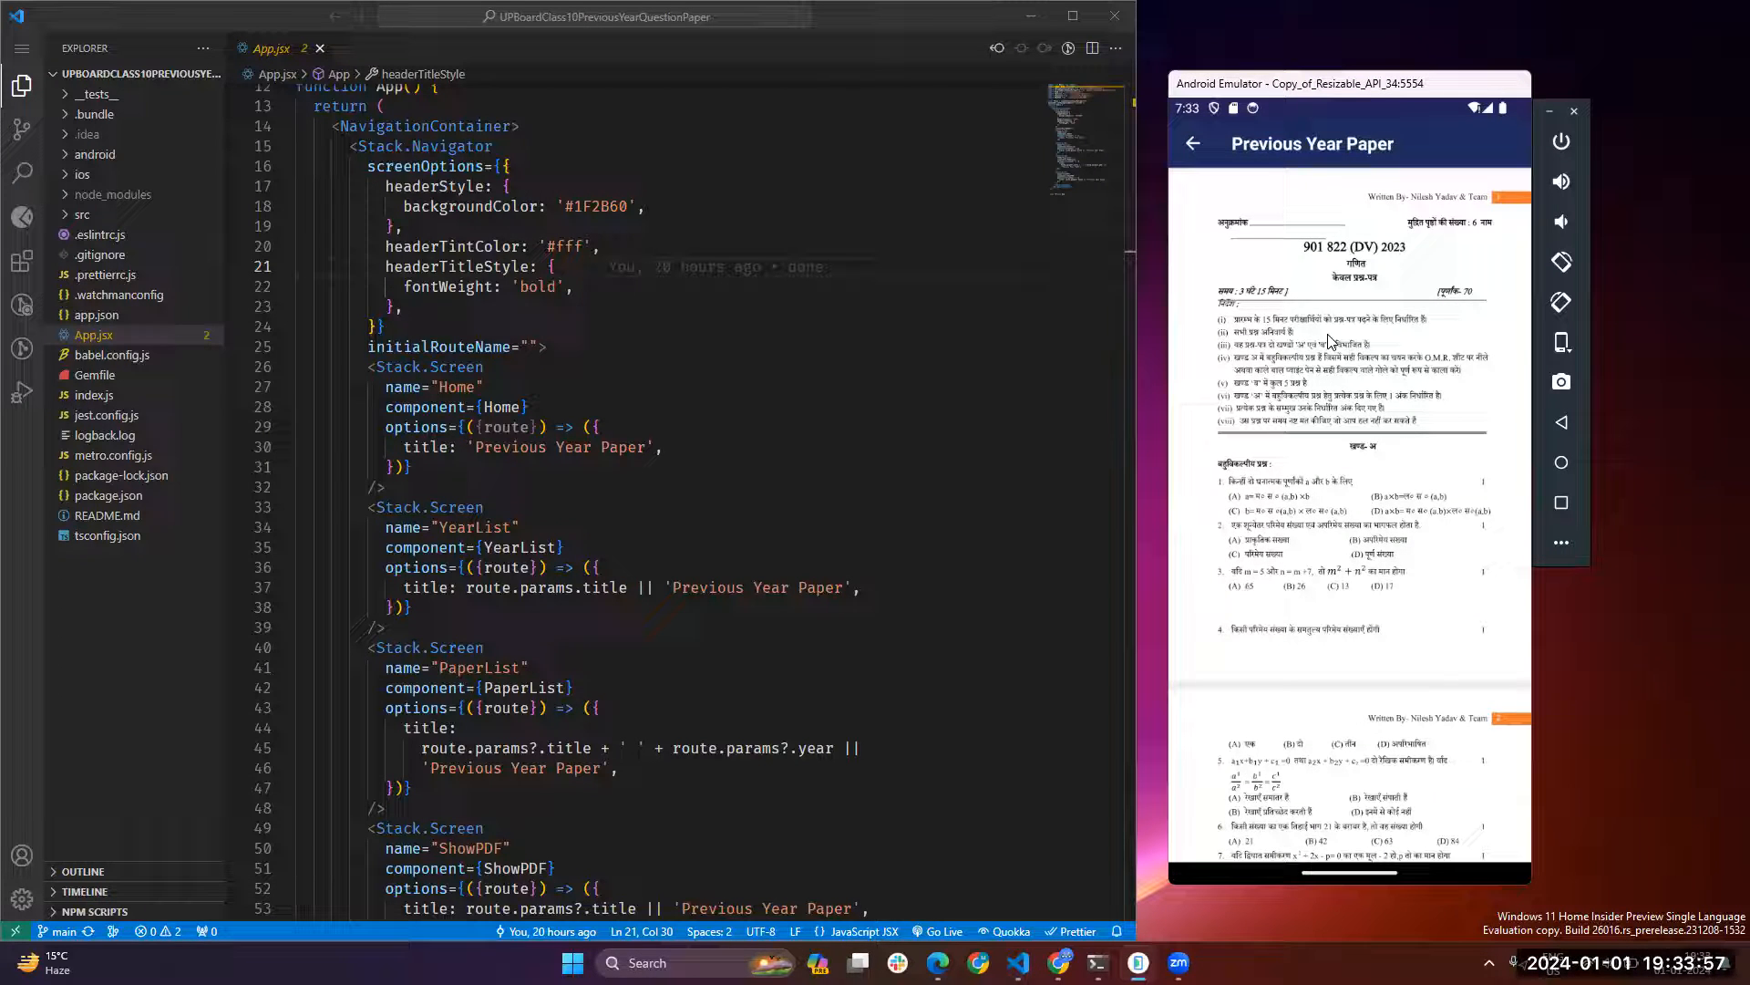
scroll(down, 3)
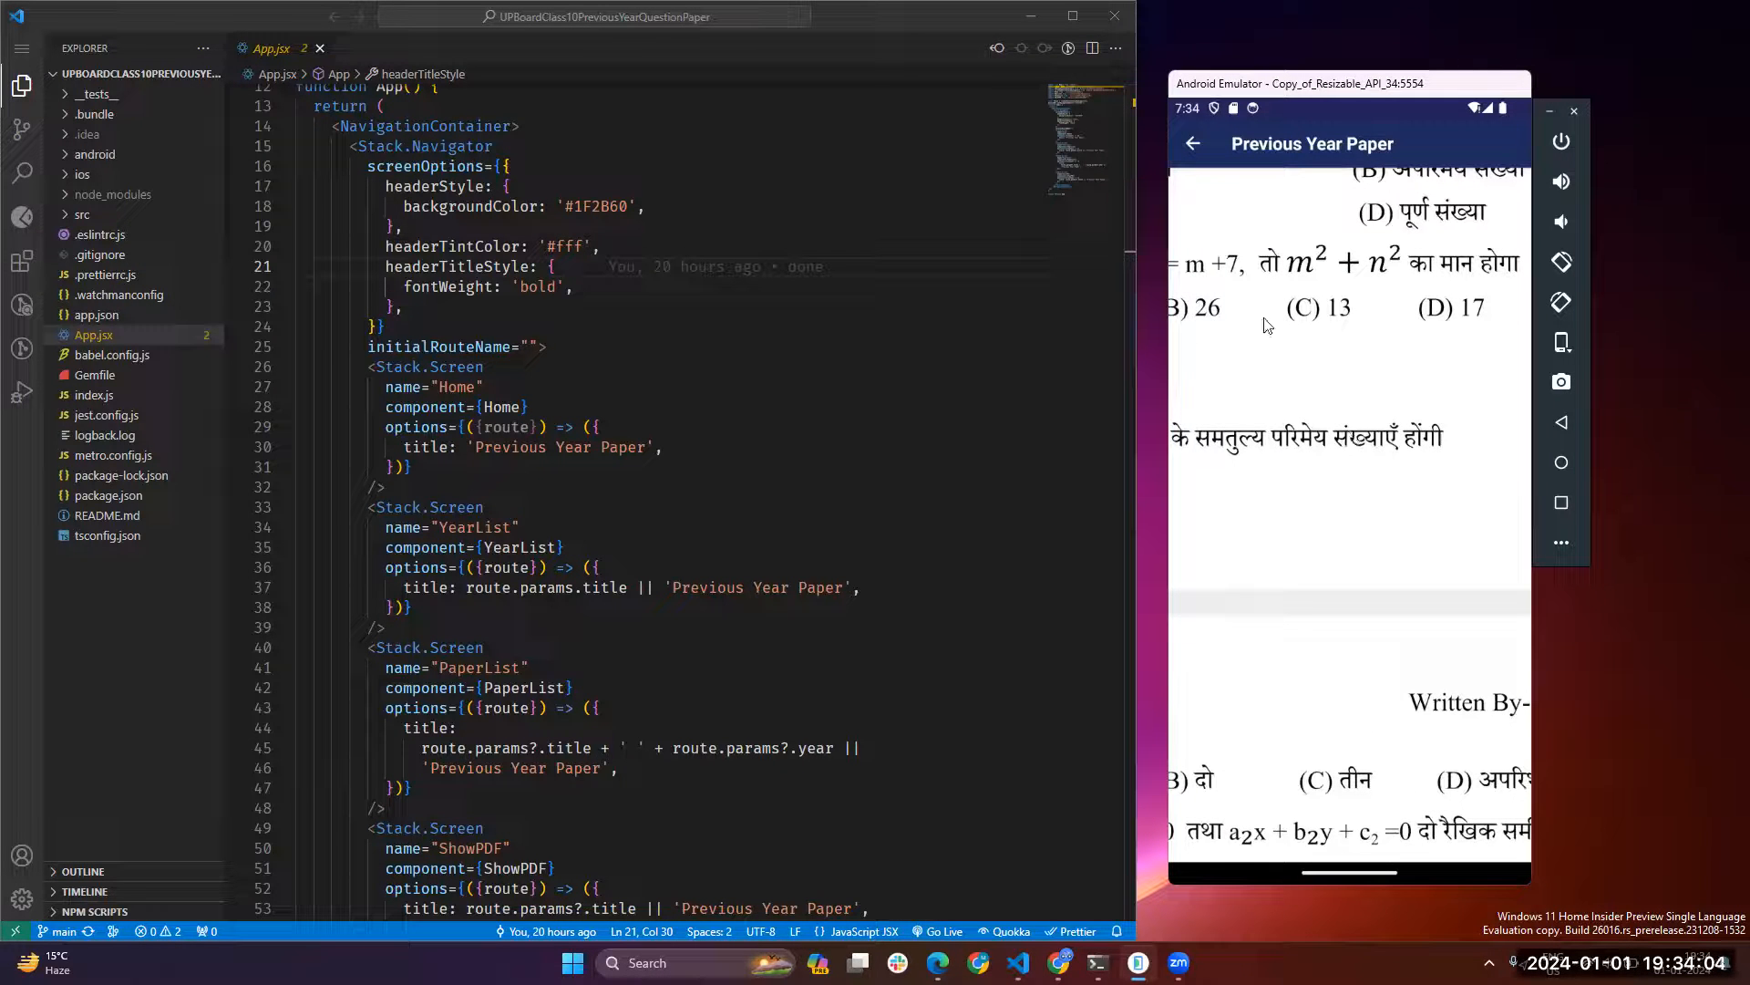
Return to the 2023 Maths list and open paper 822 (DY)
click(1193, 143)
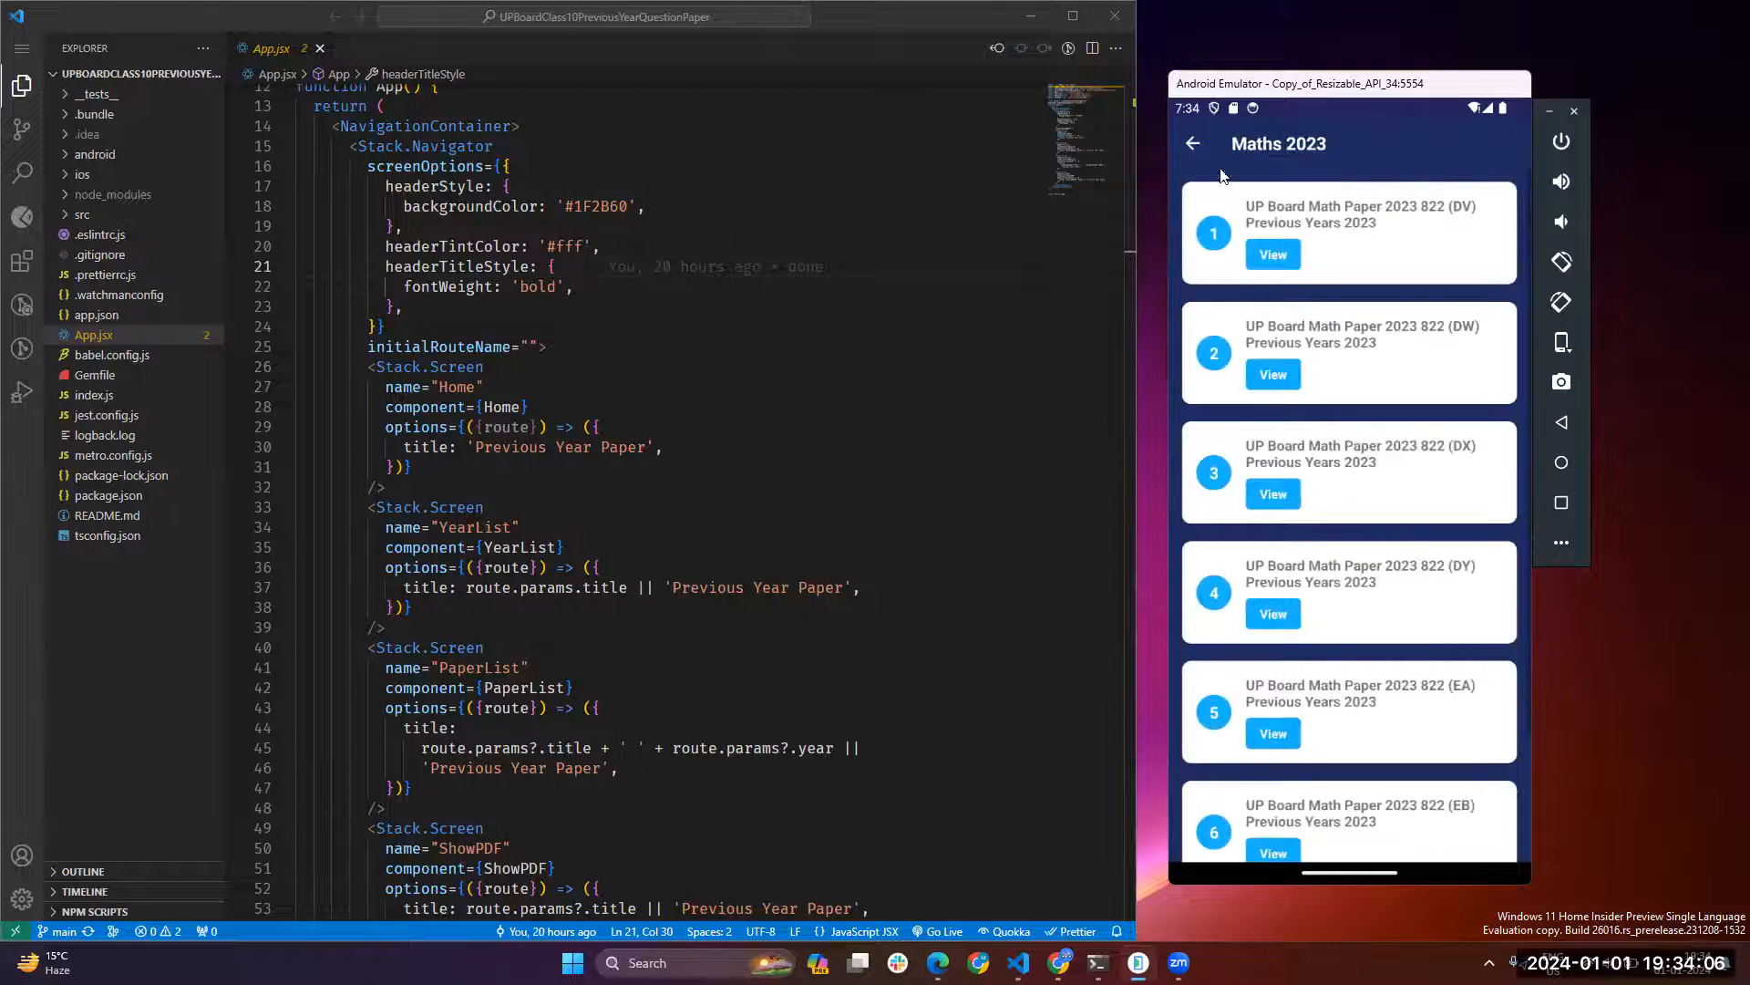
scroll(down, 3)
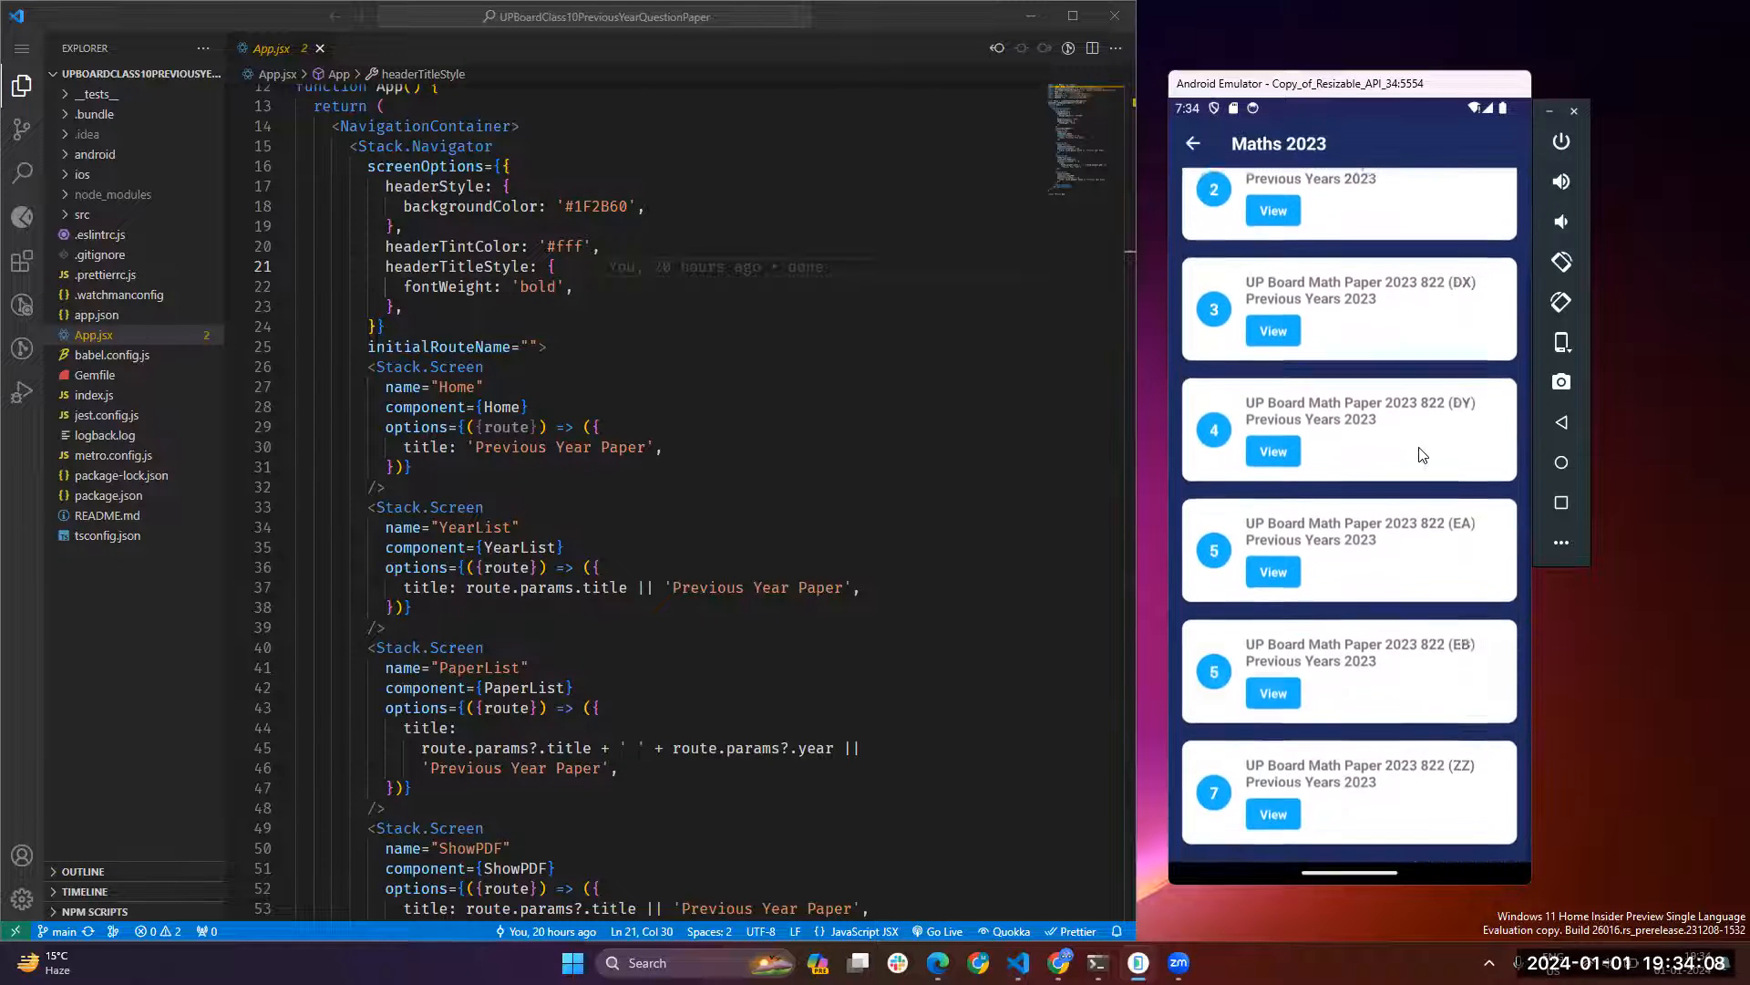
click(1272, 813)
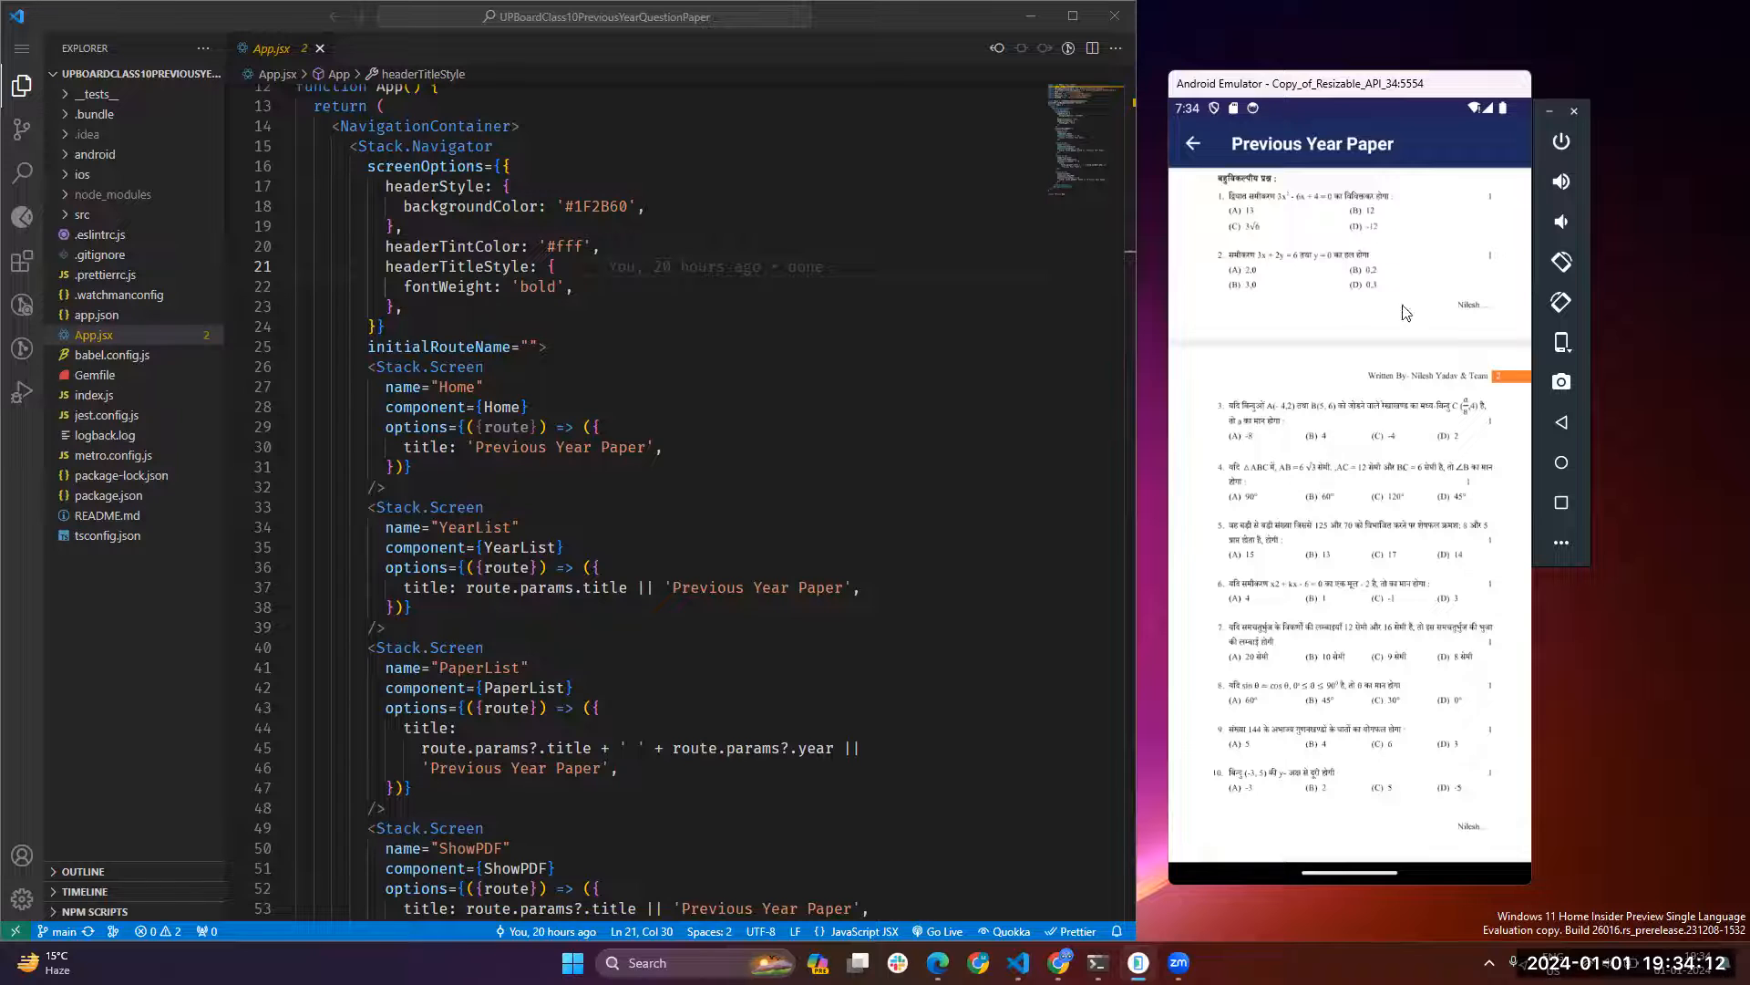
Go back through the paper list and year grid to the subject home list
click(1191, 143)
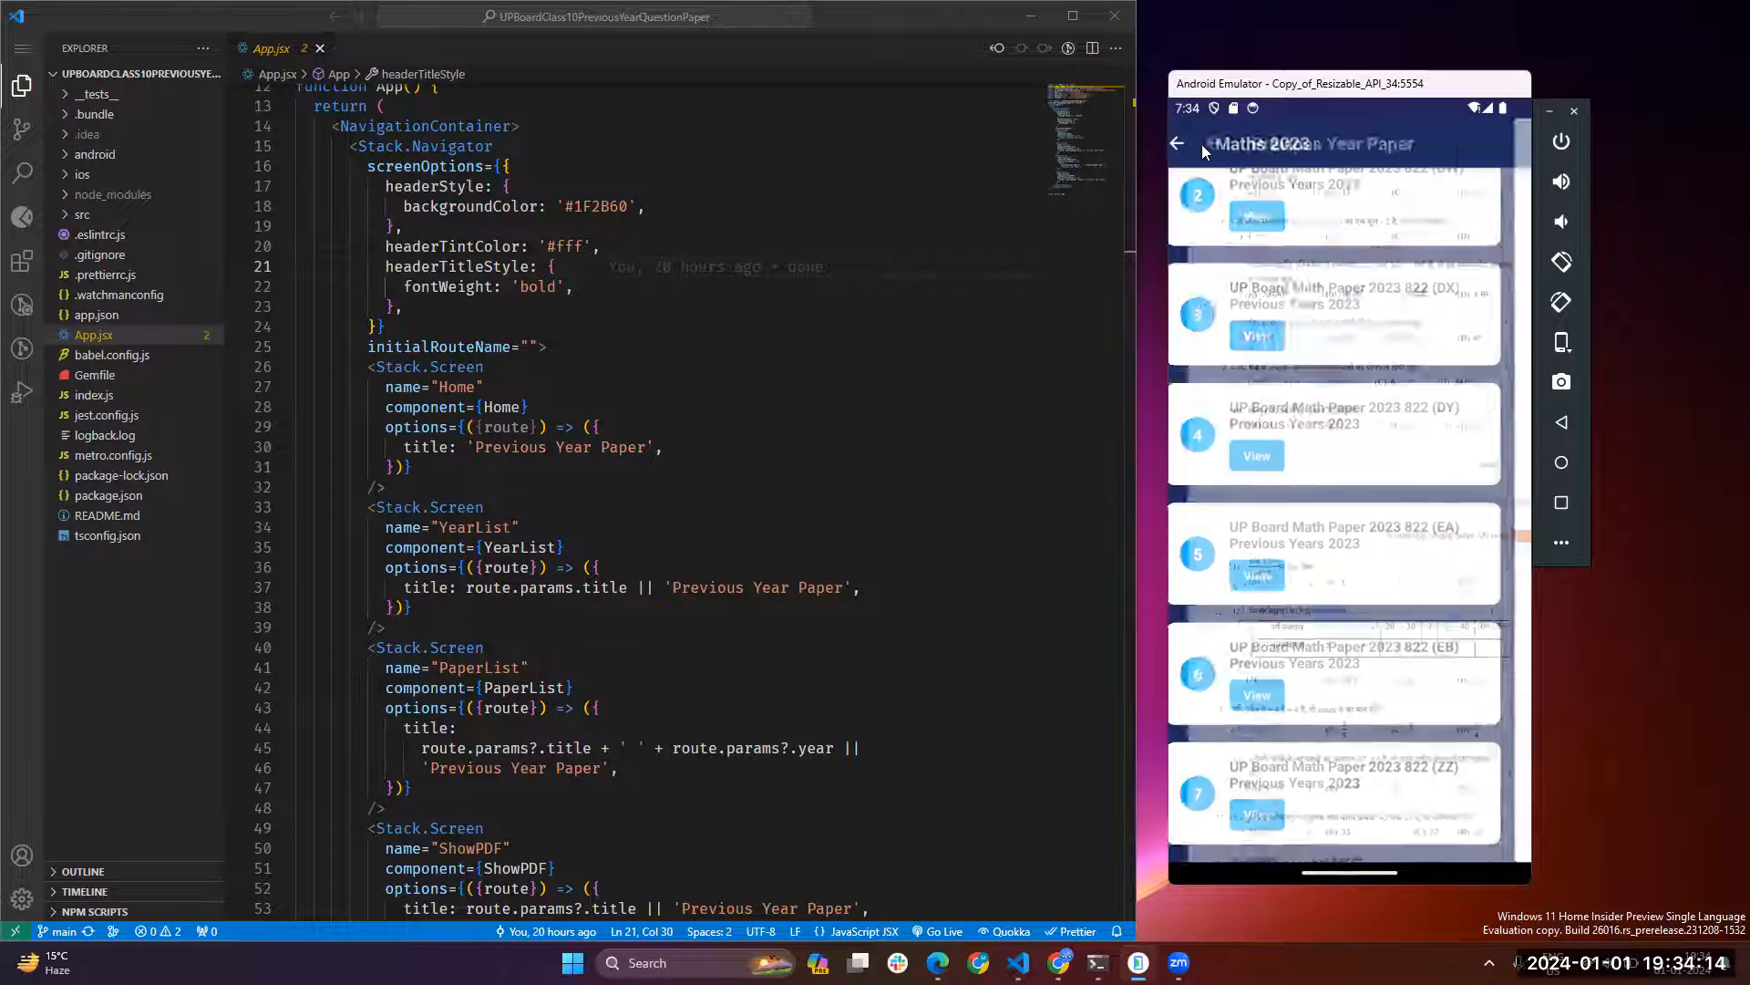
click(1178, 143)
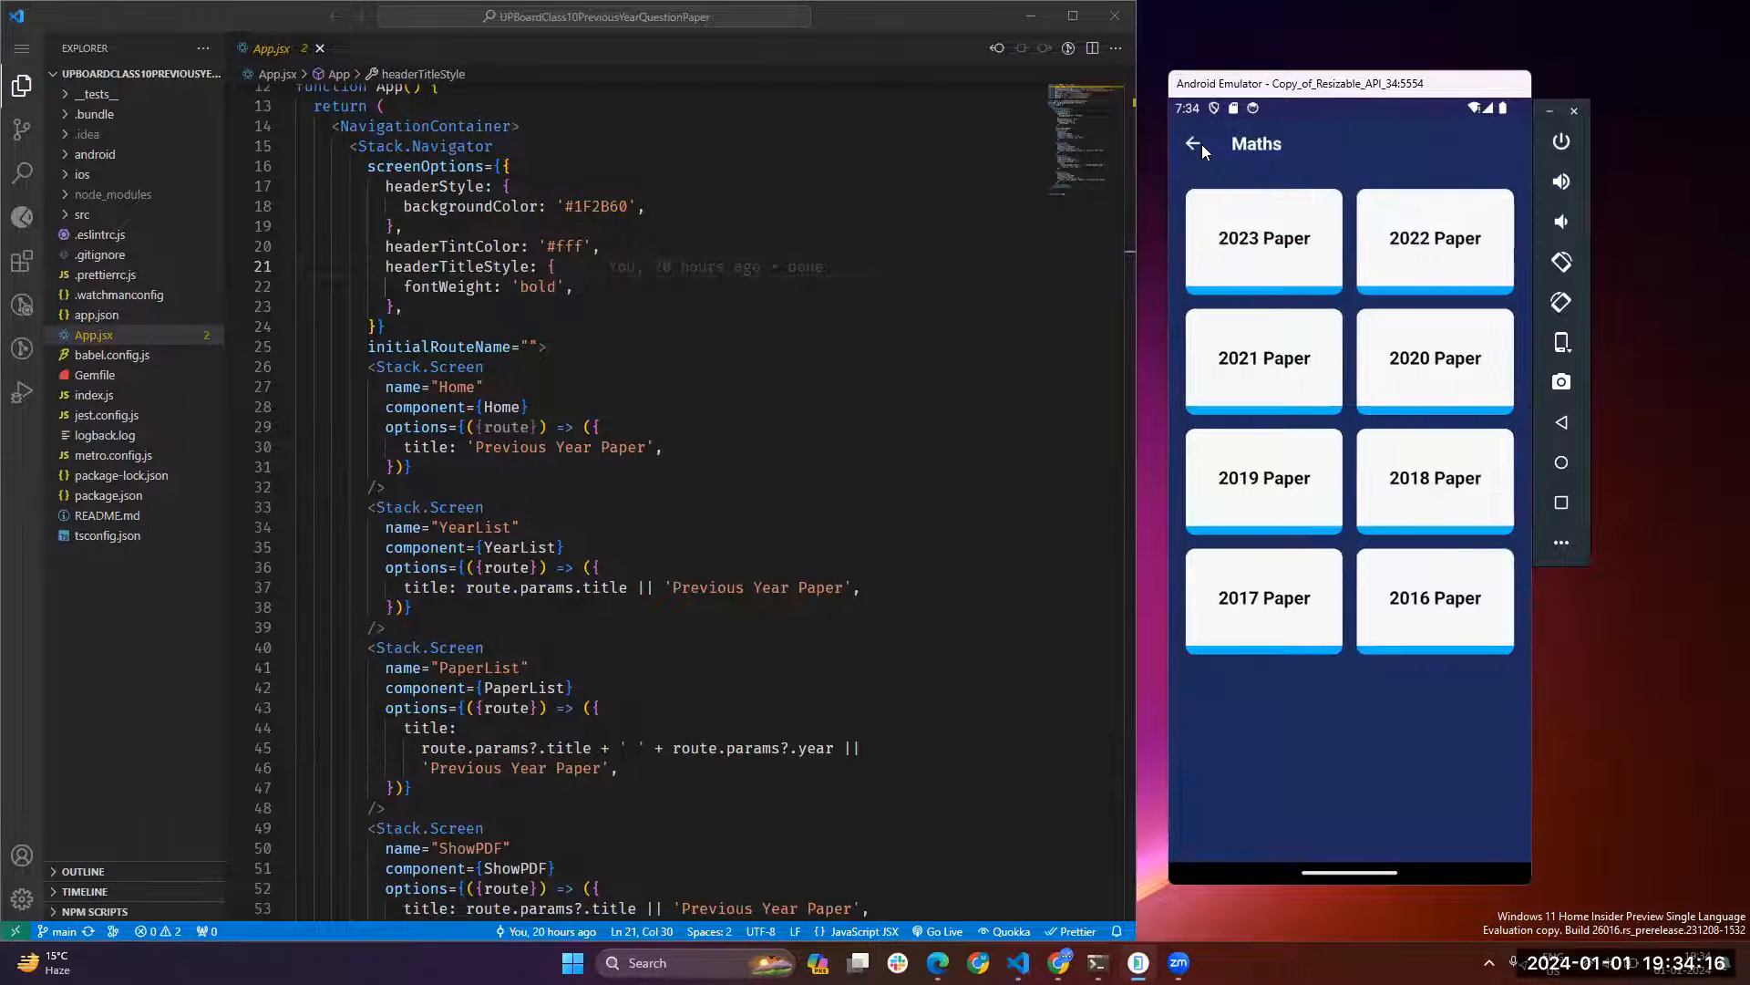
click(1194, 143)
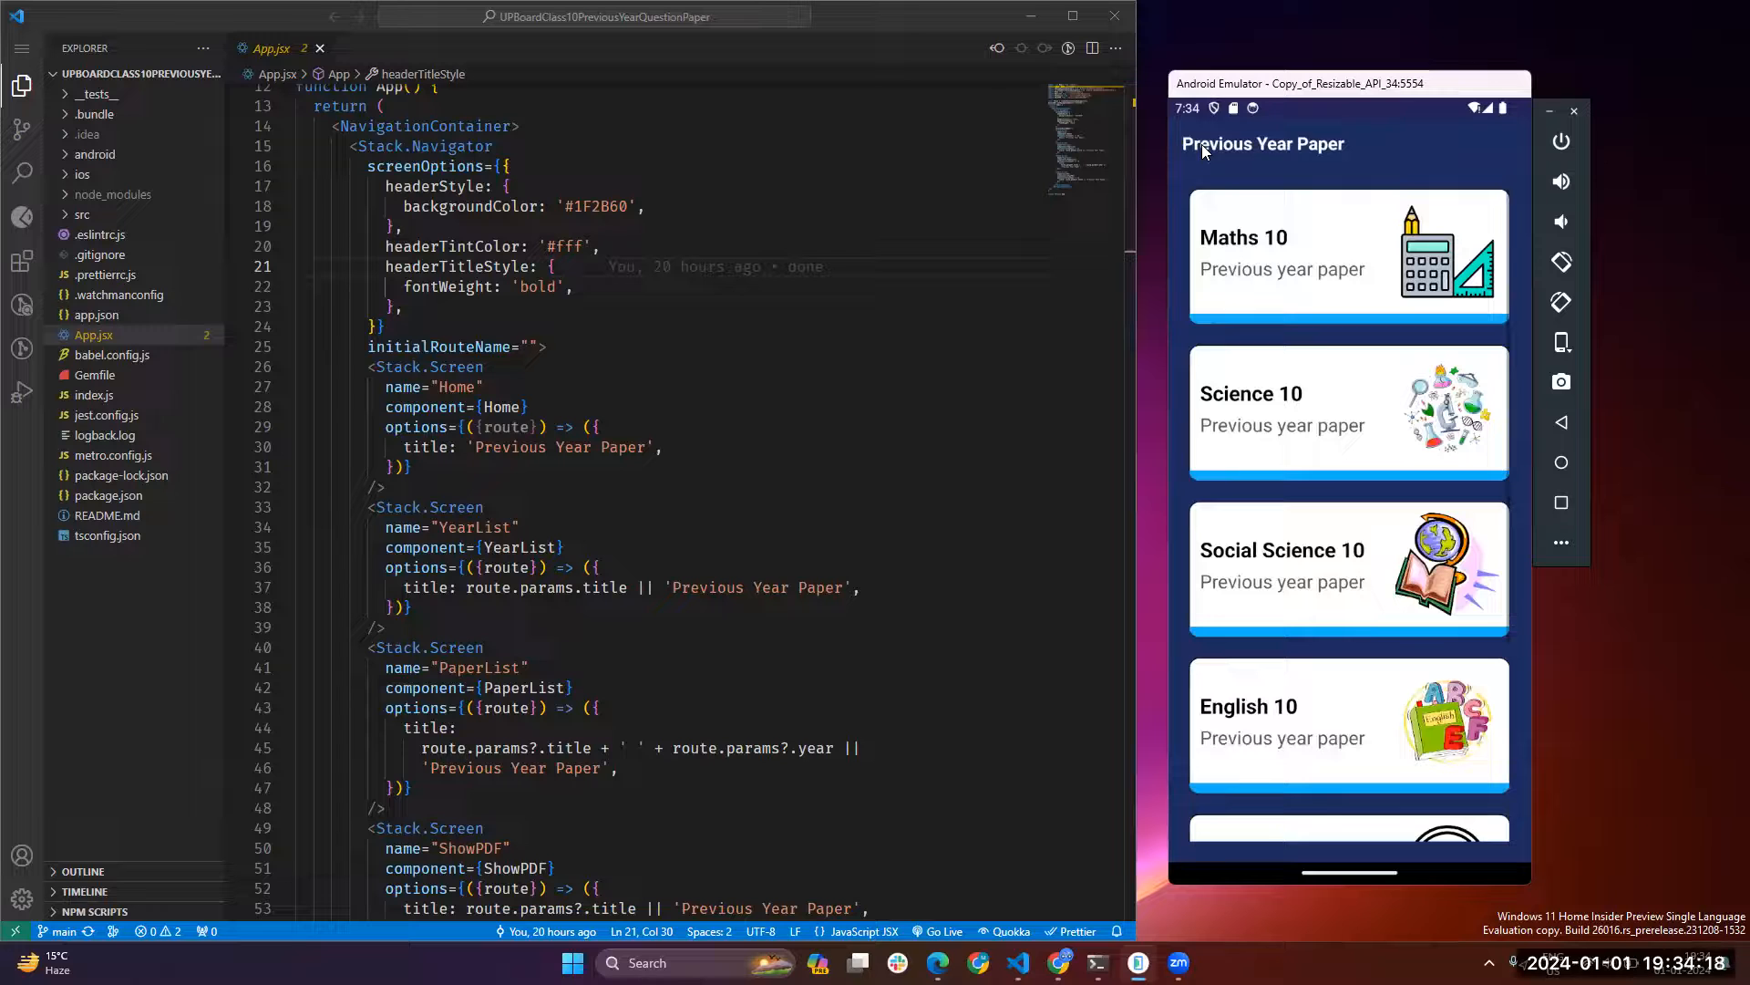